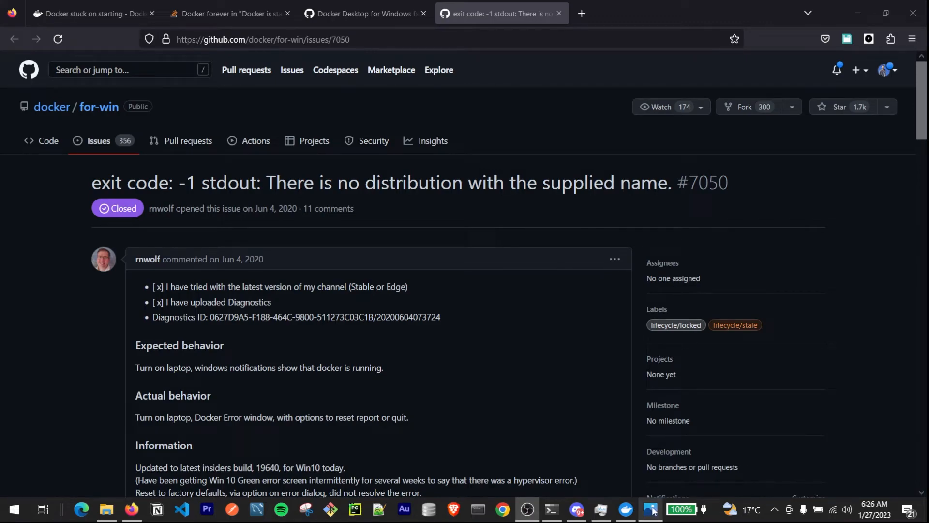
View starting.png full-size, showing Docker Desktop stuck on its starting screen.
{"action": "left_click", "coordinate": [650, 508]}
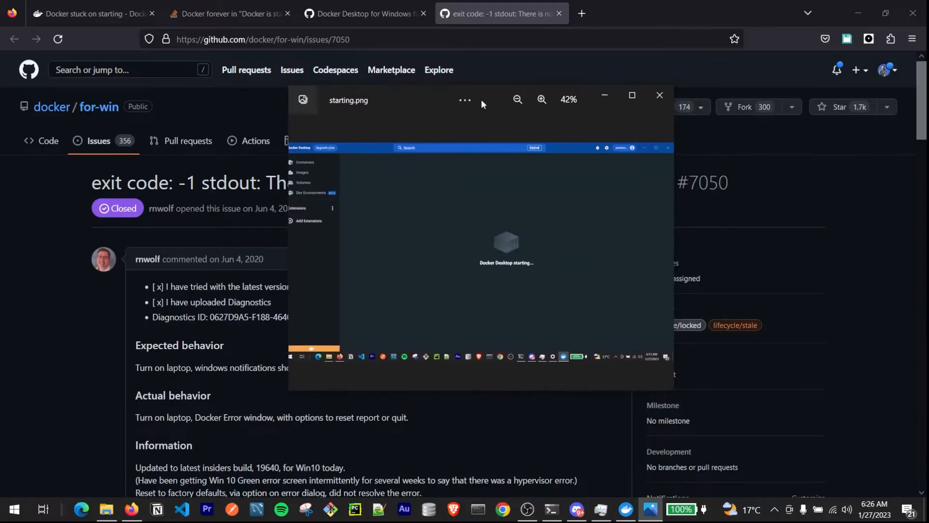
{"action": "left_click", "coordinate": [631, 96]}
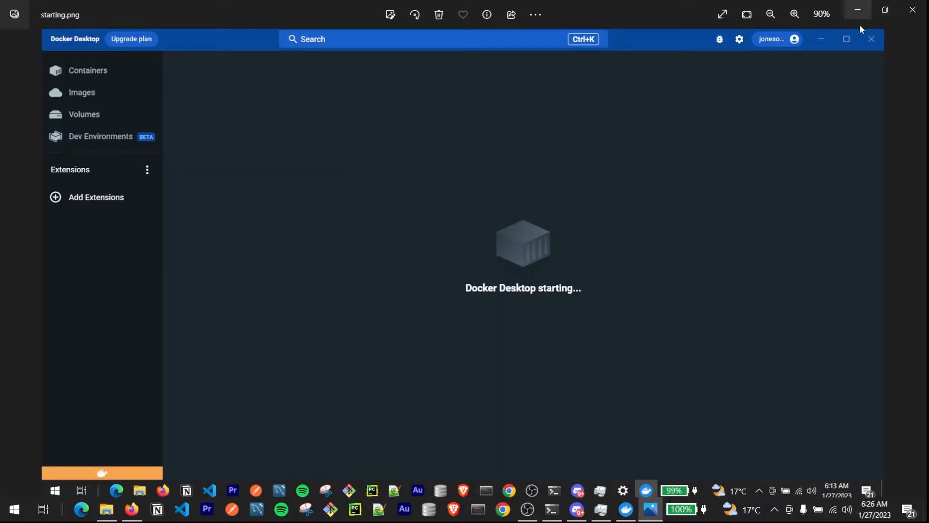
{"action": "mouse_move", "coordinate": [510, 294]}
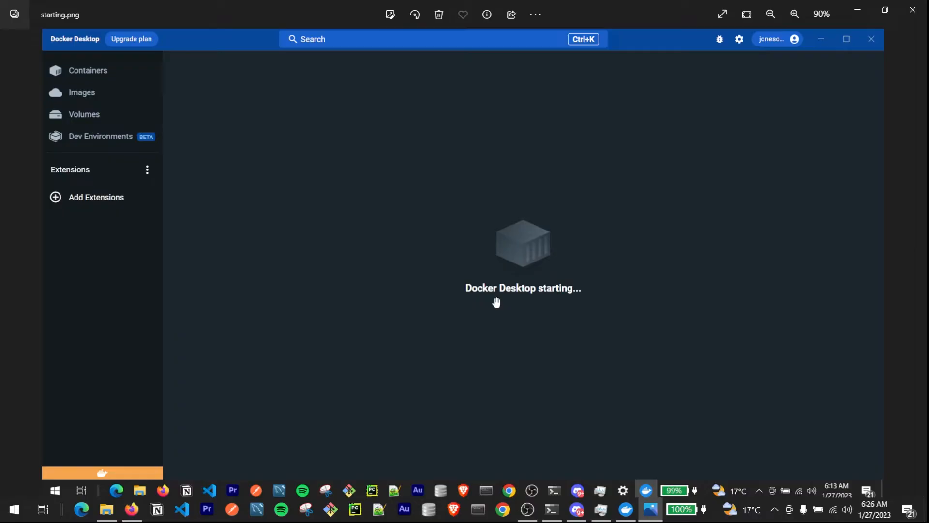
{"action": "mouse_move", "coordinate": [722, 377]}
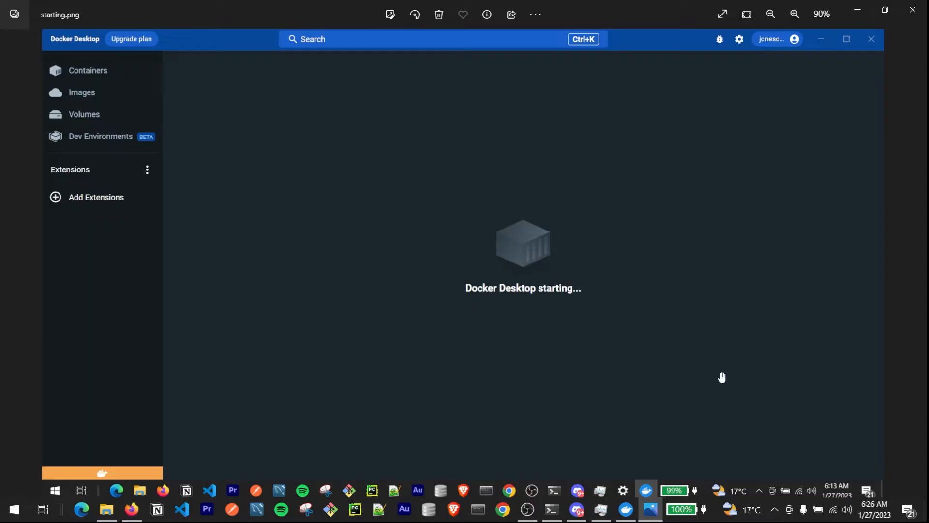
{"action": "mouse_move", "coordinate": [670, 374]}
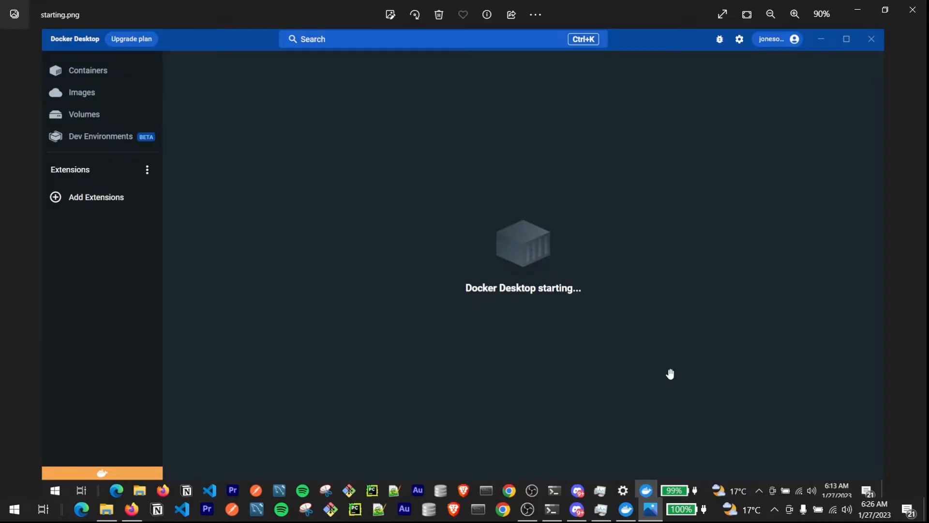
{"action": "mouse_move", "coordinate": [542, 246]}
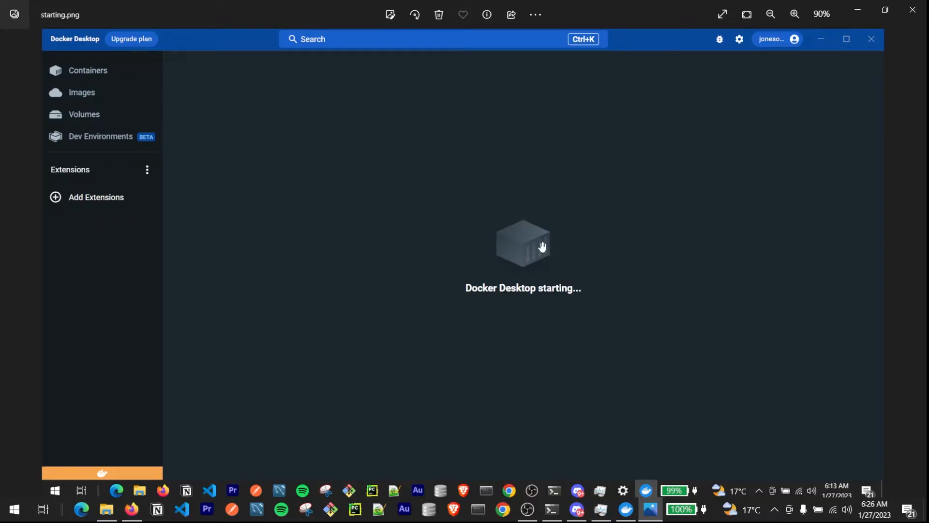
{"action": "mouse_move", "coordinate": [670, 33]}
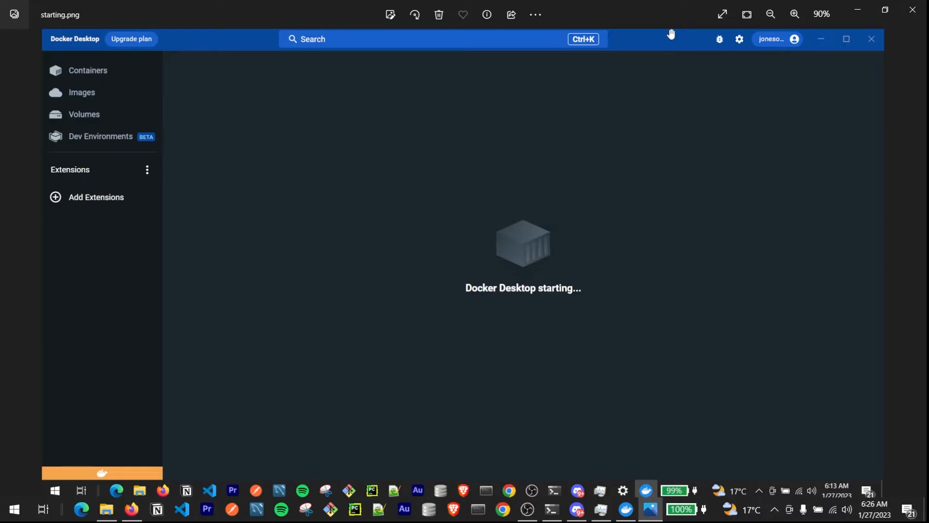
{"action": "mouse_move", "coordinate": [591, 257]}
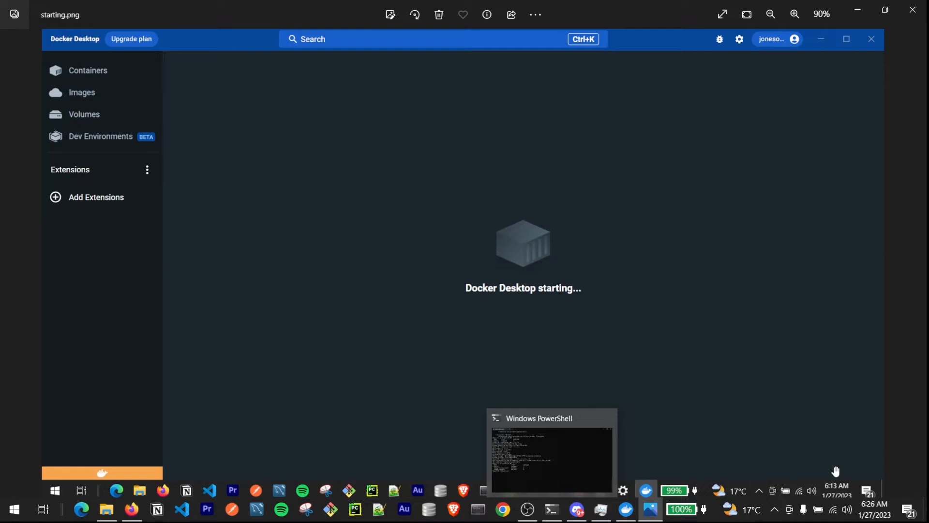
{"action": "mouse_move", "coordinate": [650, 508]}
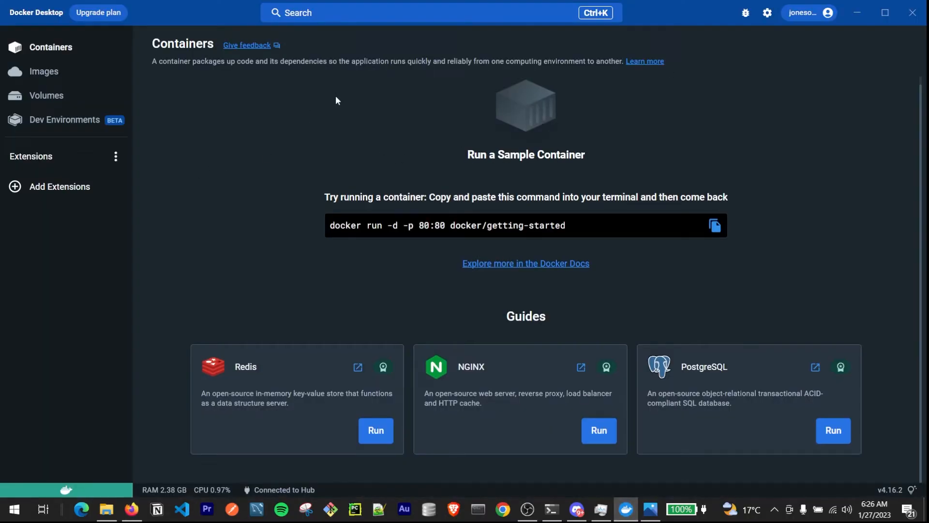
{"action": "mouse_move", "coordinate": [39, 360]}
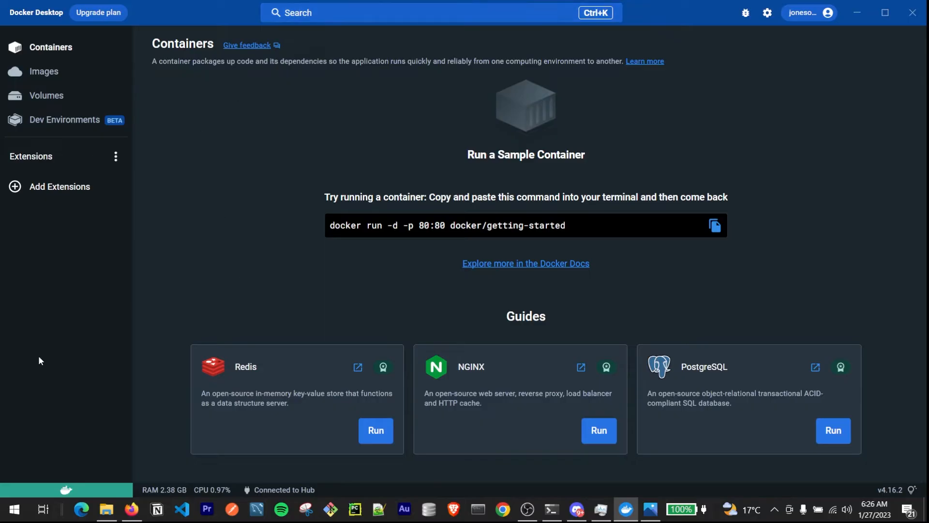
Confirm 'Docker Desktop is running' from the tray menu, then switch to PowerShell.
{"action": "left_click", "coordinate": [774, 509]}
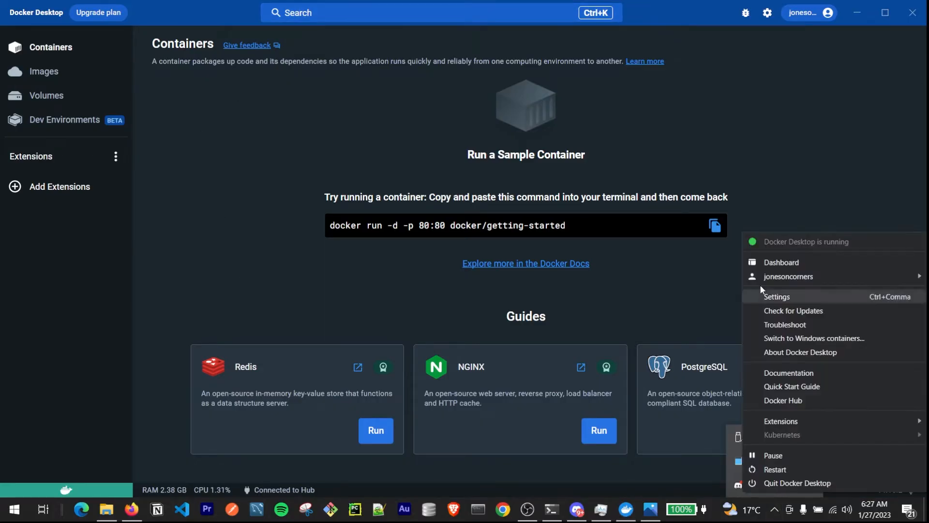
{"action": "mouse_move", "coordinate": [511, 287]}
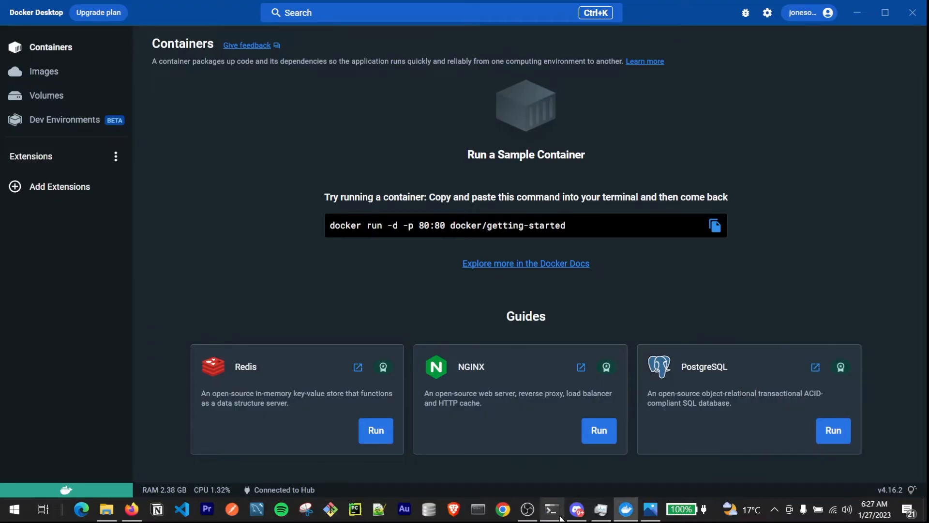
{"action": "left_click", "coordinate": [551, 509]}
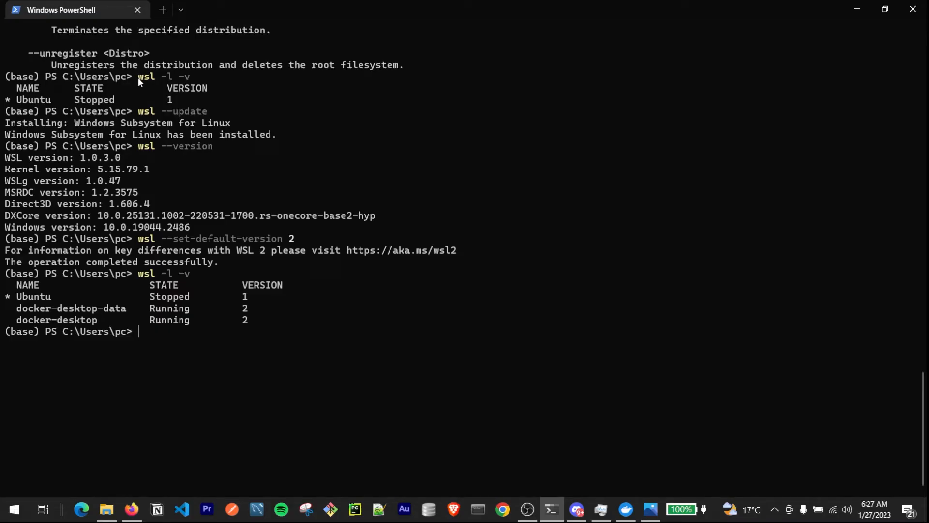
{"action": "mouse_move", "coordinate": [189, 78]}
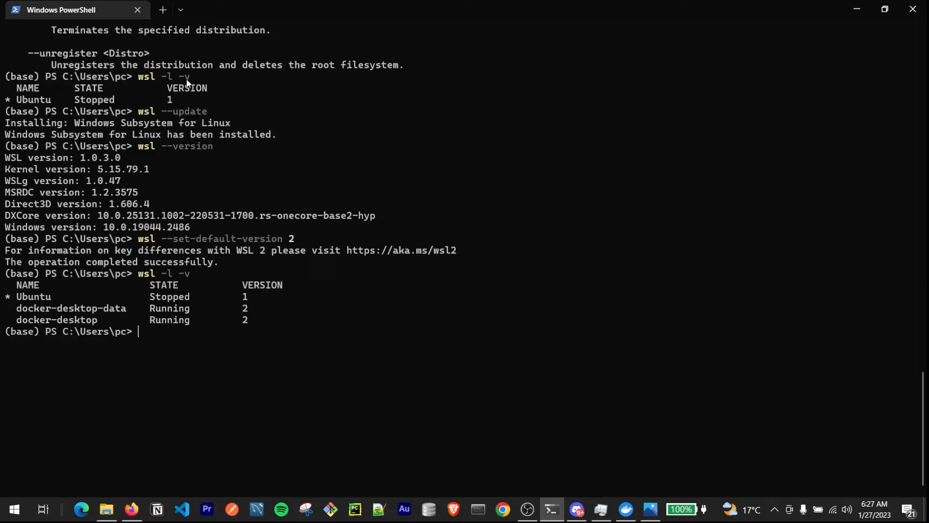
{"action": "mouse_move", "coordinate": [149, 87]}
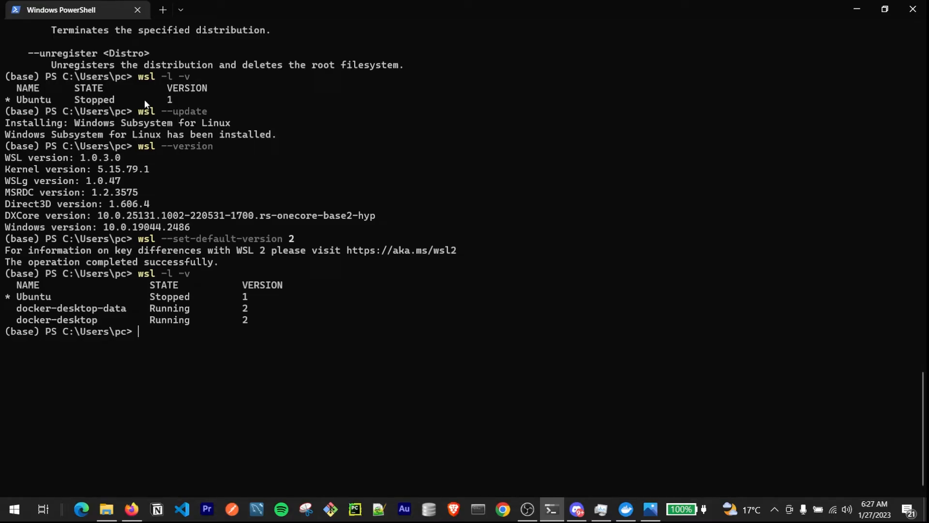
{"action": "mouse_move", "coordinate": [130, 83]}
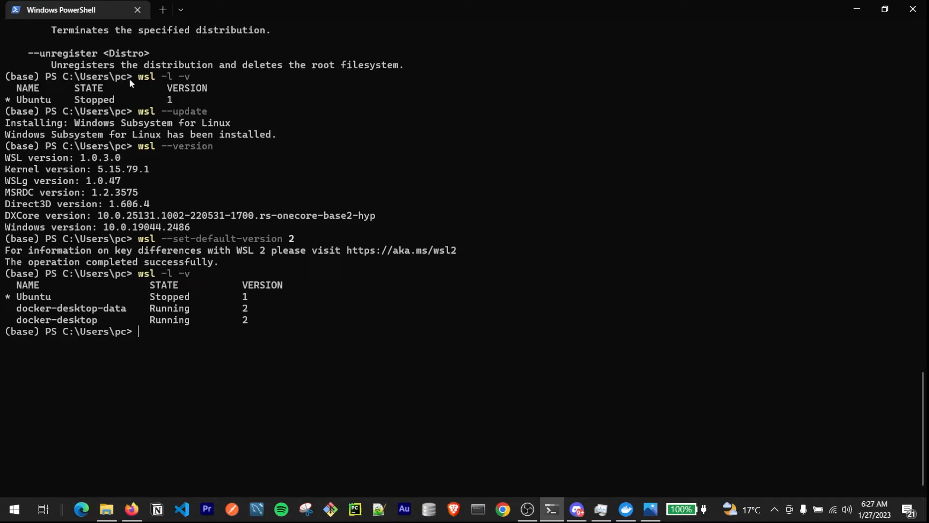
{"action": "mouse_move", "coordinate": [149, 88]}
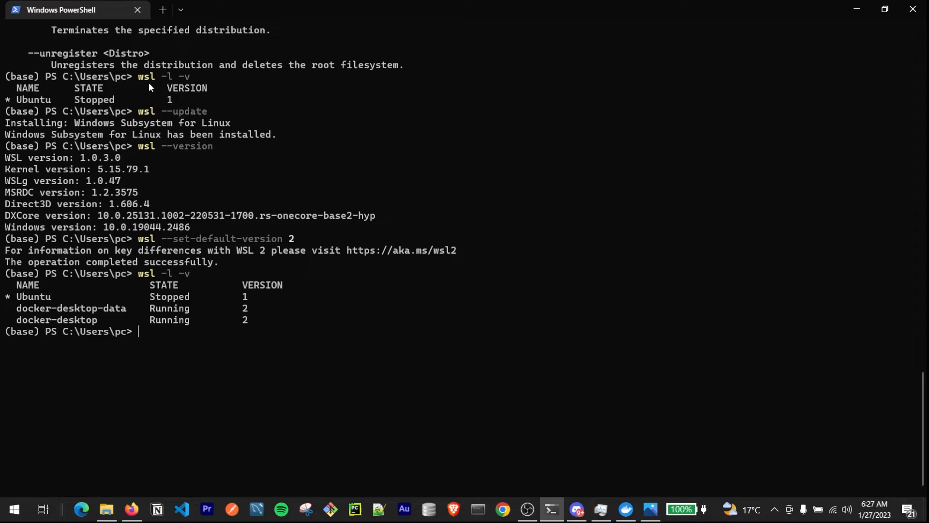
{"action": "mouse_move", "coordinate": [195, 90]}
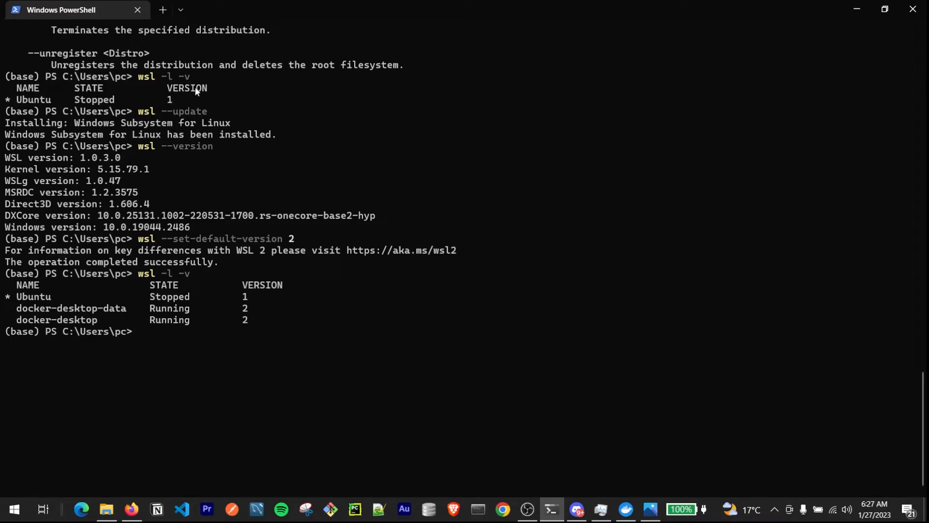
{"action": "mouse_move", "coordinate": [187, 87]}
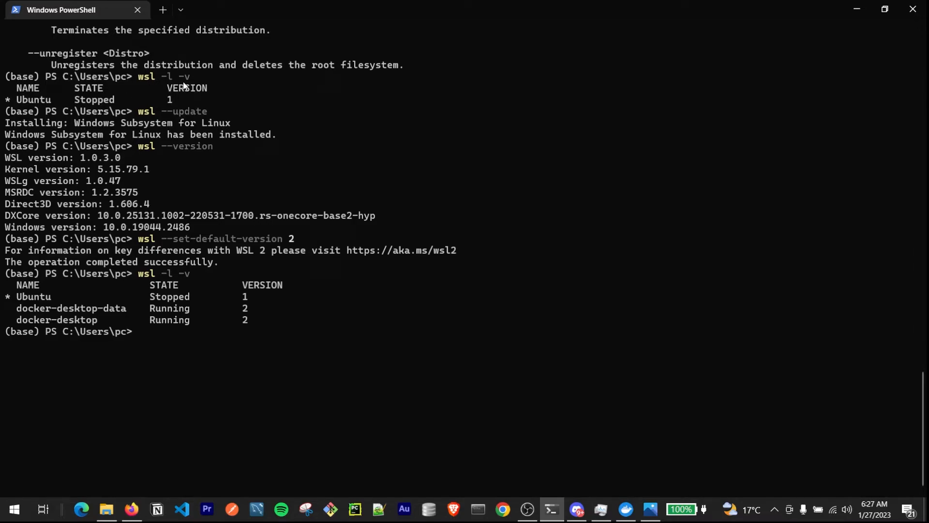
{"action": "mouse_move", "coordinate": [678, 513]}
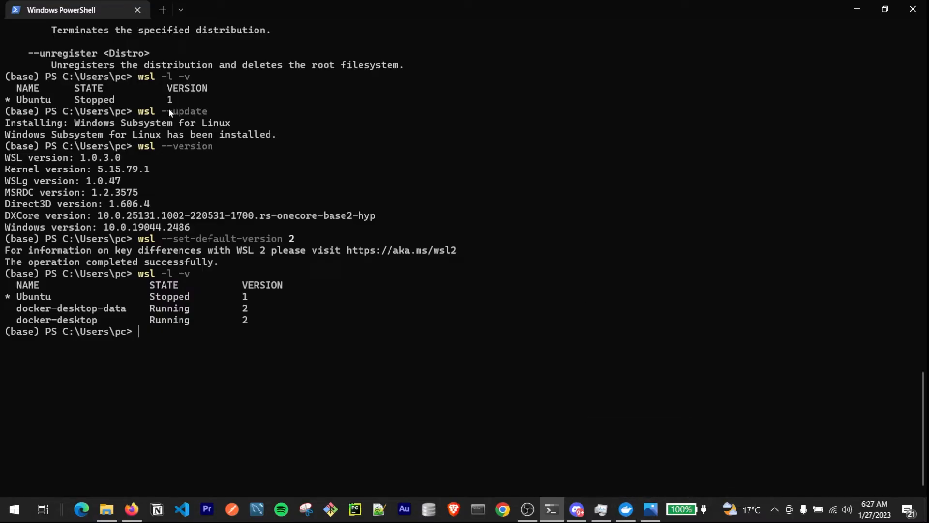
{"action": "mouse_move", "coordinate": [173, 115]}
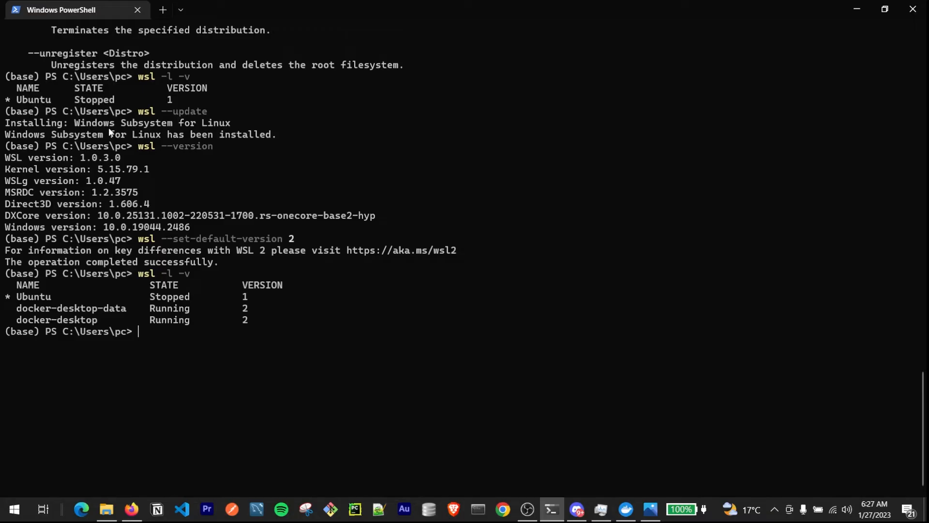
{"action": "mouse_move", "coordinate": [153, 139]}
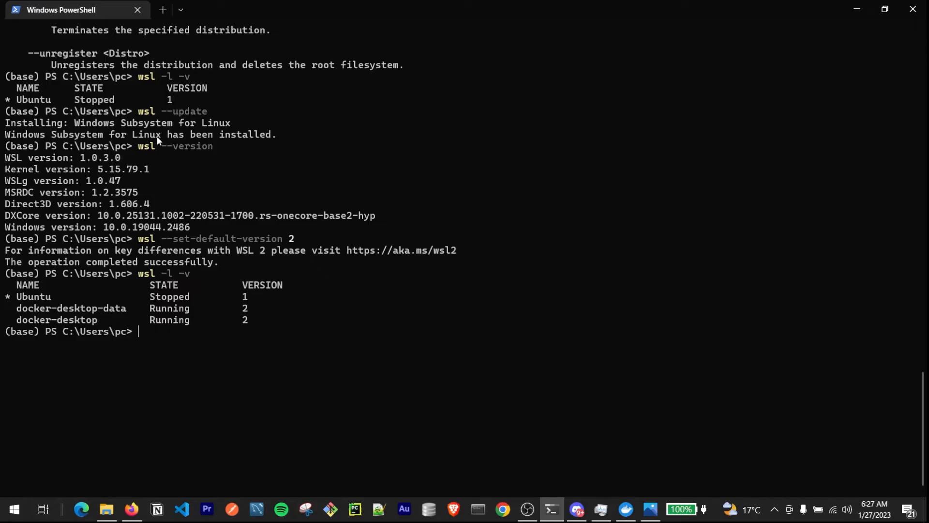
{"action": "mouse_move", "coordinate": [159, 147]}
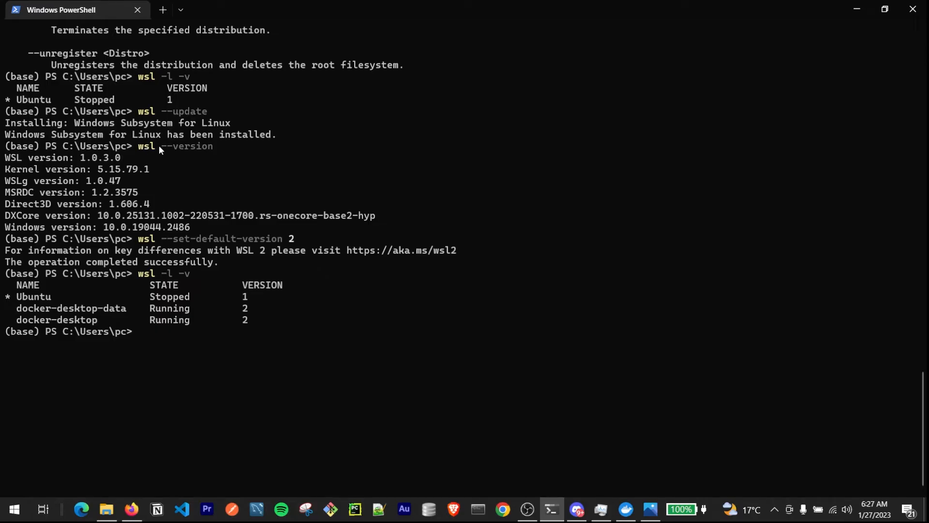
{"action": "mouse_move", "coordinate": [55, 182]}
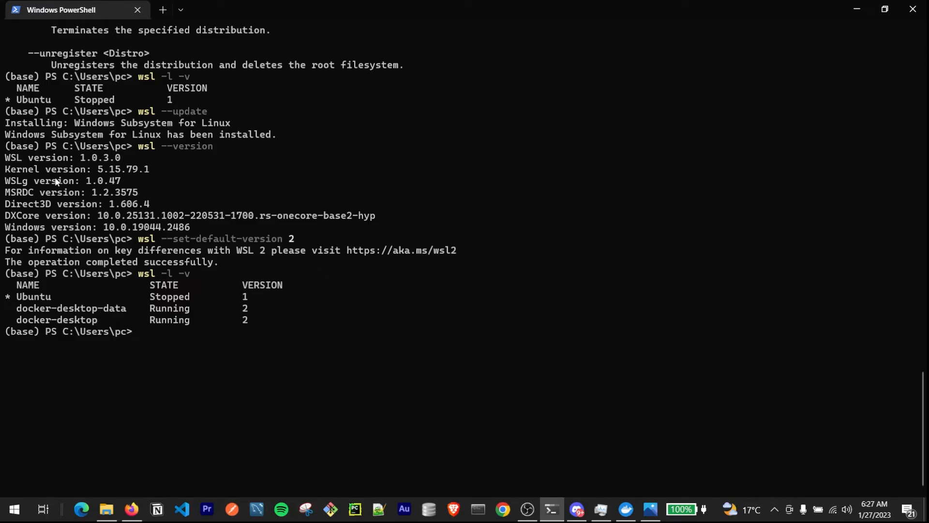
{"action": "mouse_move", "coordinate": [59, 166]}
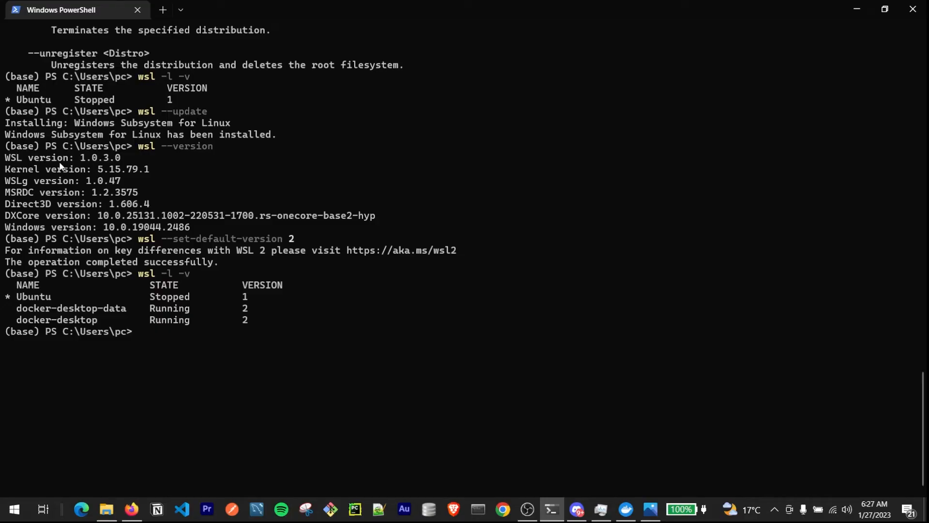
{"action": "mouse_move", "coordinate": [158, 235]}
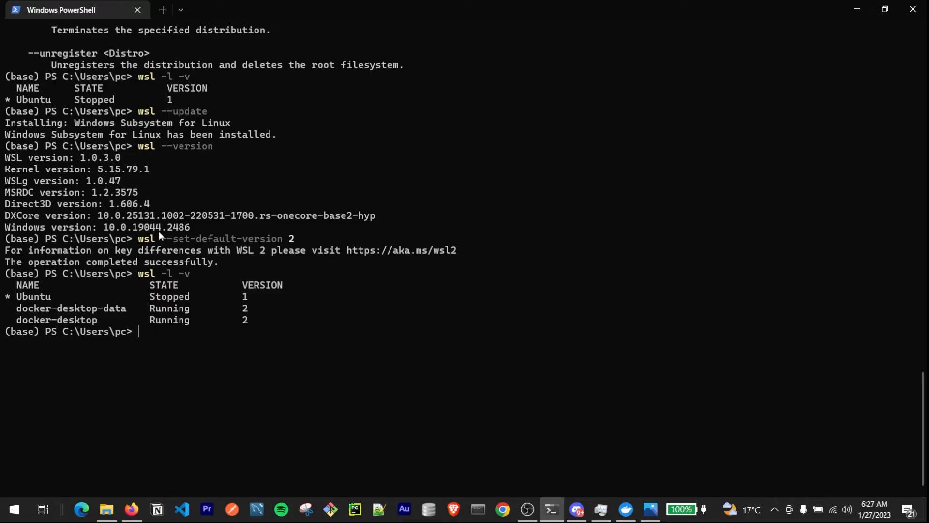
{"action": "mouse_move", "coordinate": [149, 244]}
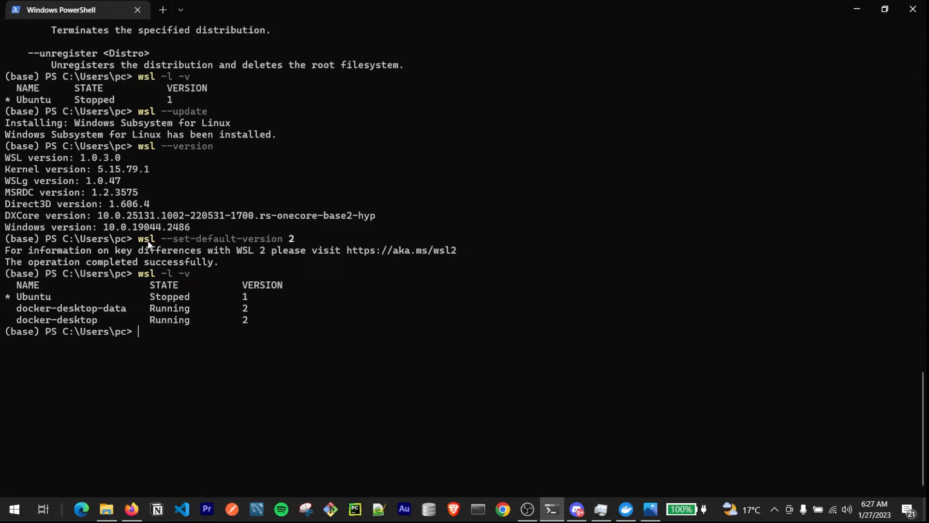
{"action": "mouse_move", "coordinate": [223, 243]}
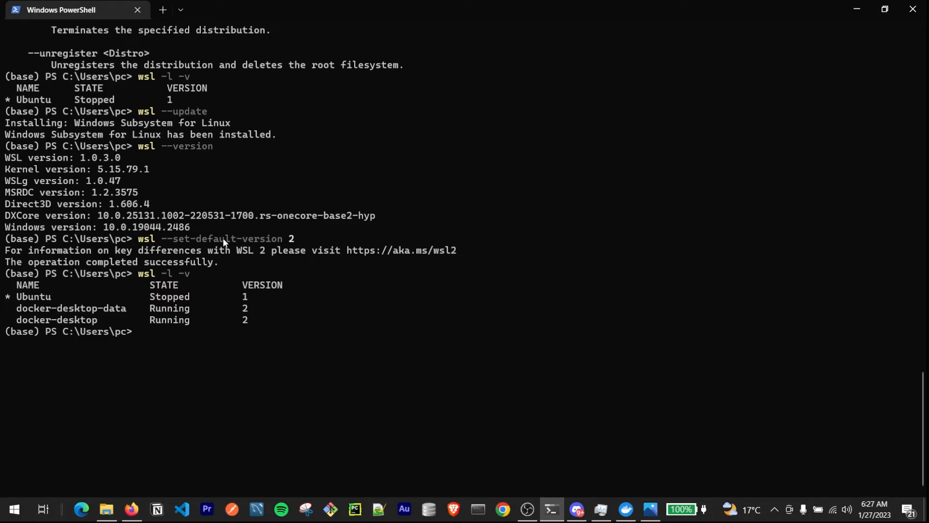
{"action": "mouse_move", "coordinate": [295, 238]}
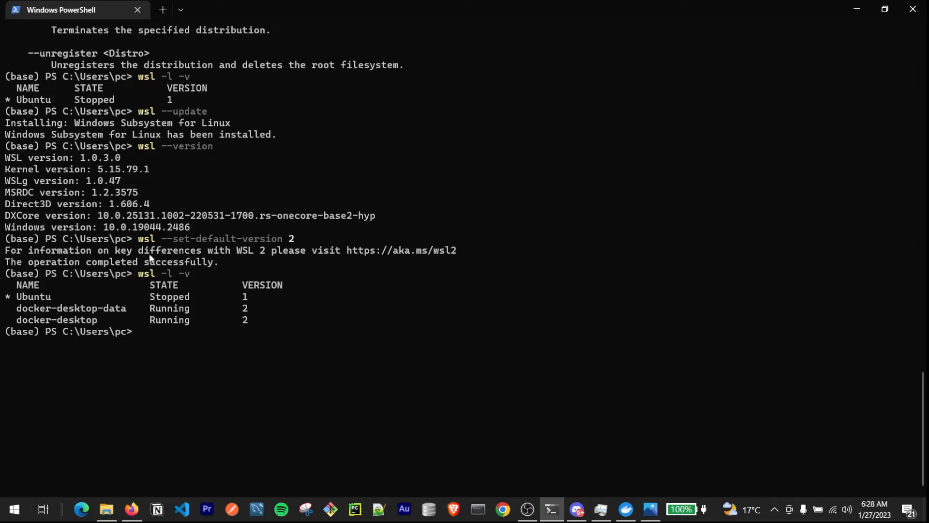
{"action": "mouse_move", "coordinate": [141, 87]}
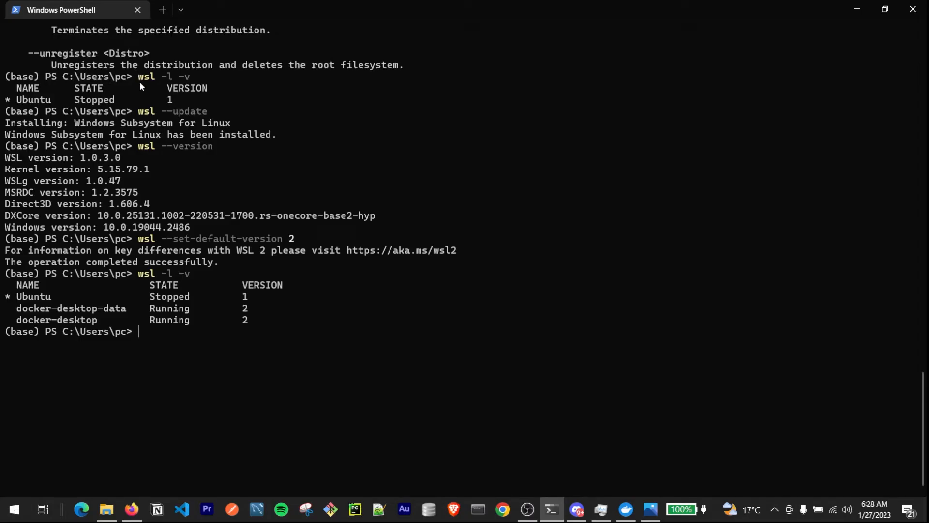
{"action": "mouse_move", "coordinate": [169, 202]}
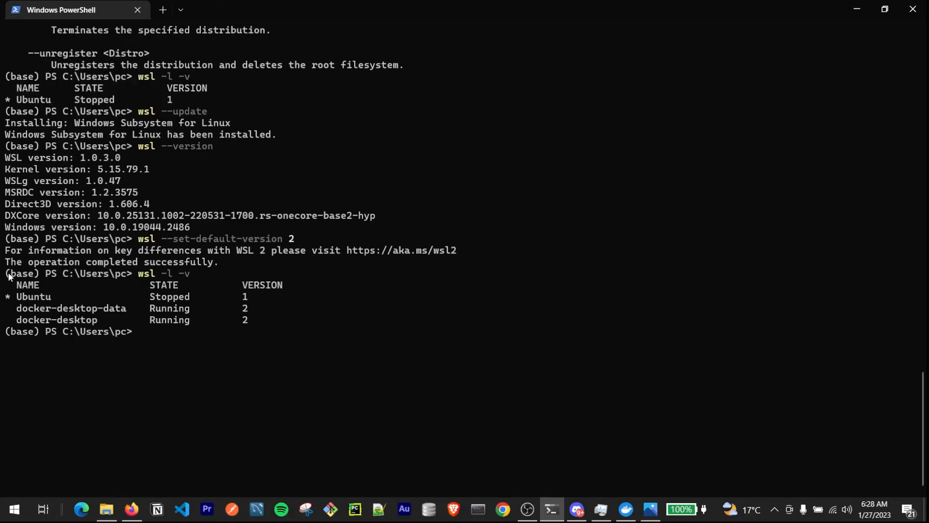
{"action": "mouse_move", "coordinate": [40, 305]}
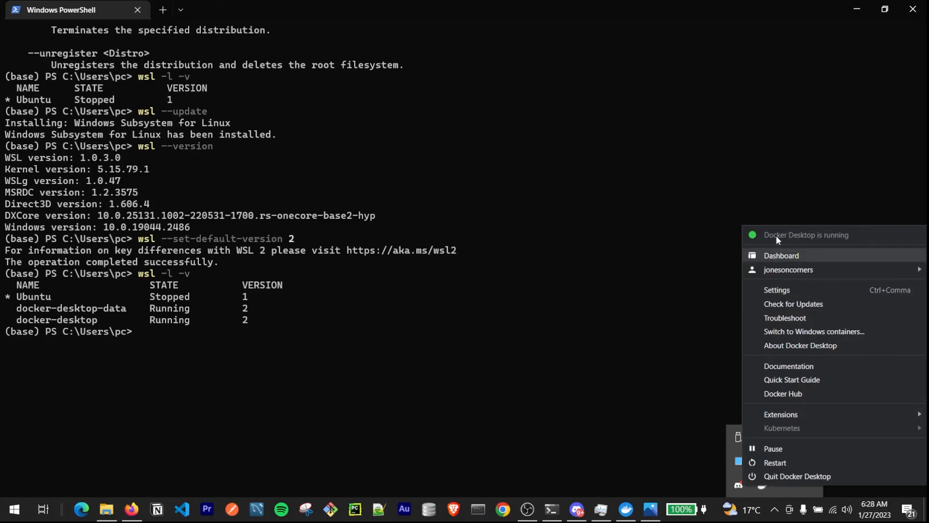
Dismiss Docker's tray status list after confirming Docker Desktop is running.
{"action": "left_click", "coordinate": [265, 405]}
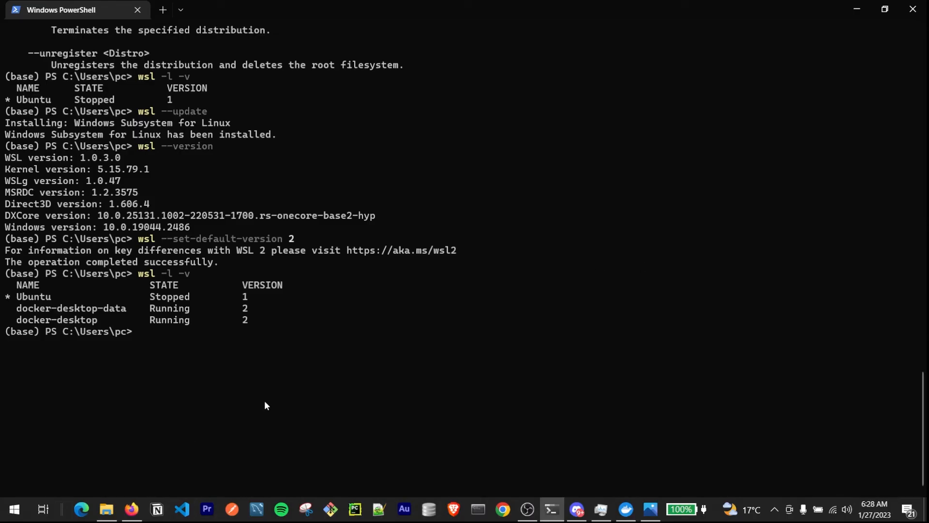
{"action": "mouse_move", "coordinate": [89, 448]}
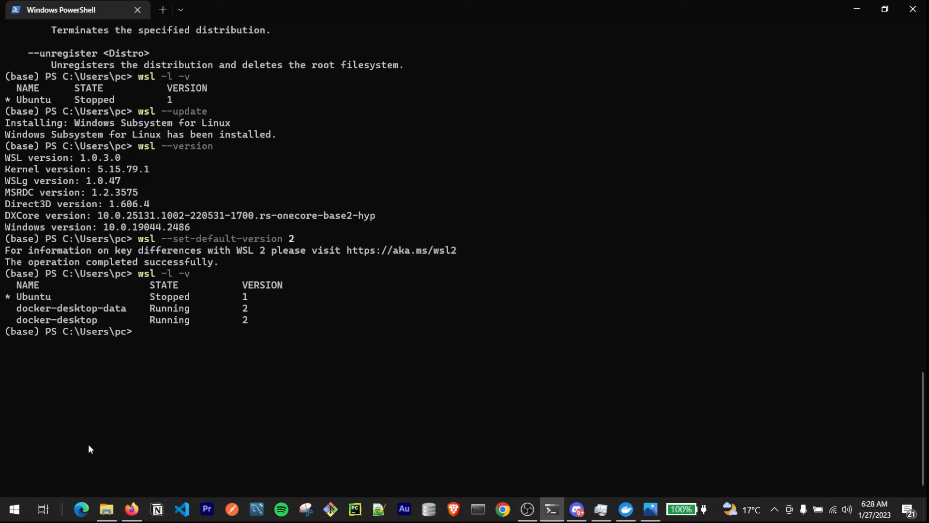
Launch optionalfeatures.exe from the Run dialog to bring up Windows Features.
{"action": "key", "text": "Win+r"}
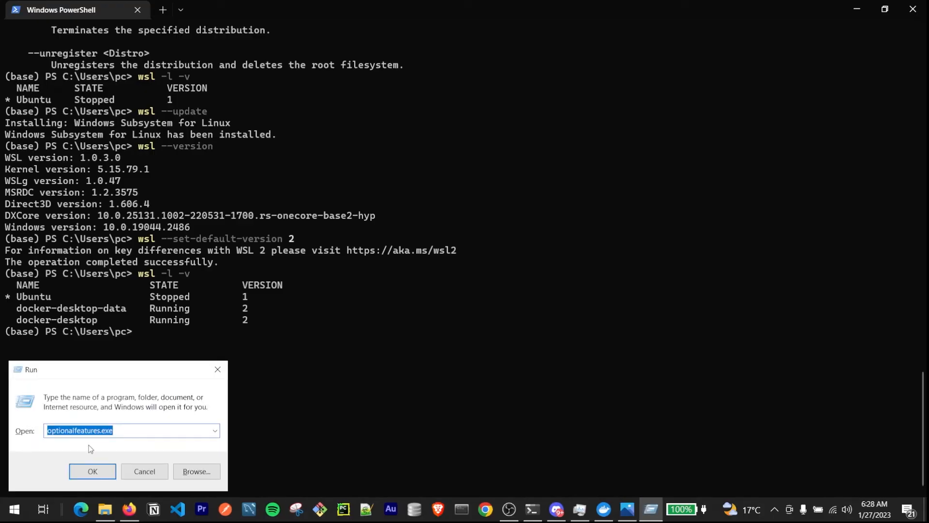
{"action": "mouse_move", "coordinate": [113, 382]}
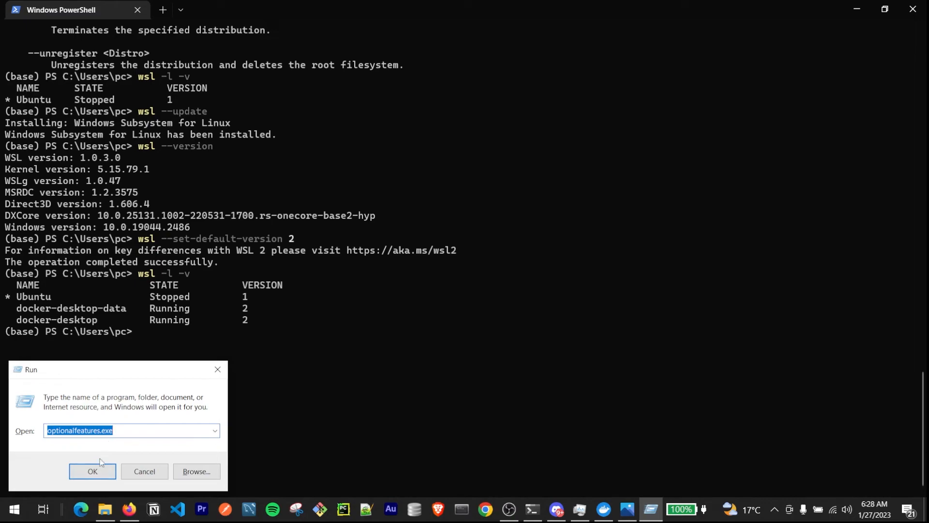
{"action": "left_click", "coordinate": [92, 471]}
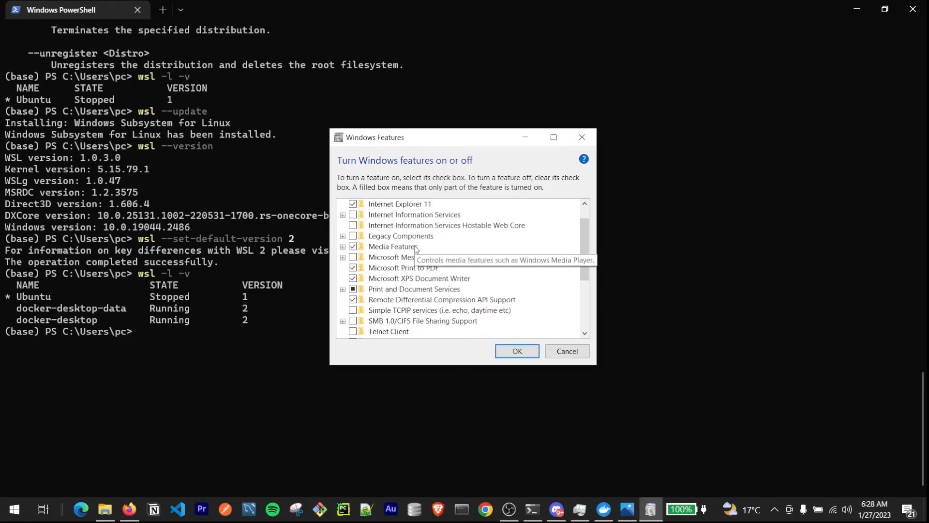
Verify Virtual Machine Platform and Windows Subsystem for Linux are enabled, then confirm with OK.
{"action": "scroll", "scroll_direction": "down", "scroll_amount": 3}
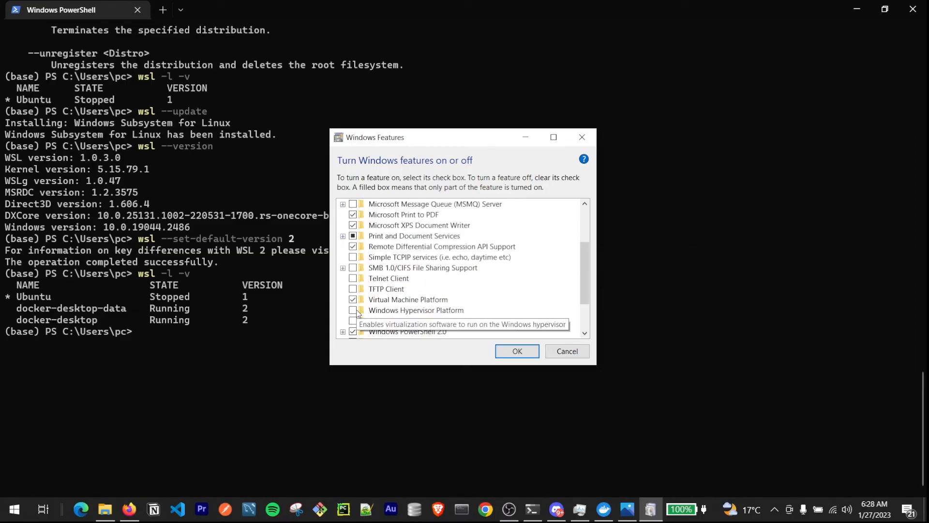
{"action": "scroll", "scroll_direction": "down", "scroll_amount": 3}
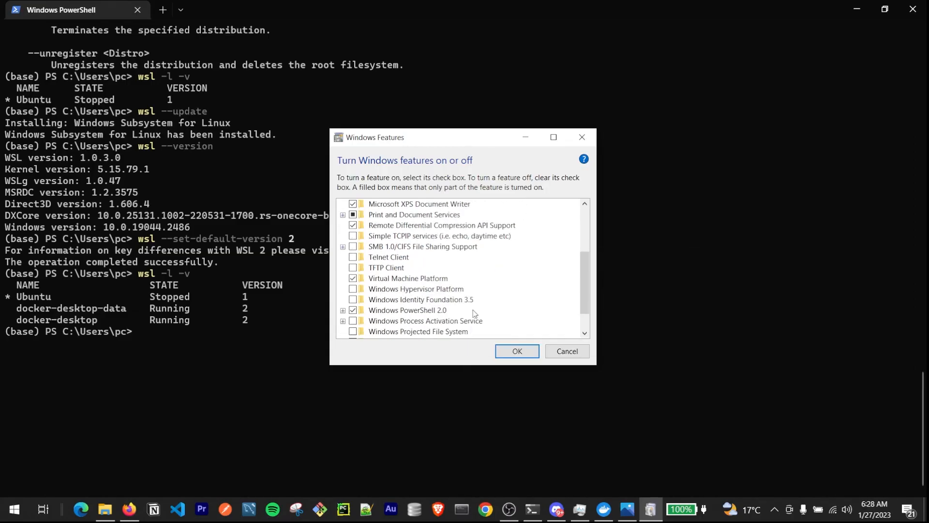
{"action": "scroll", "scroll_direction": "down", "scroll_amount": 3}
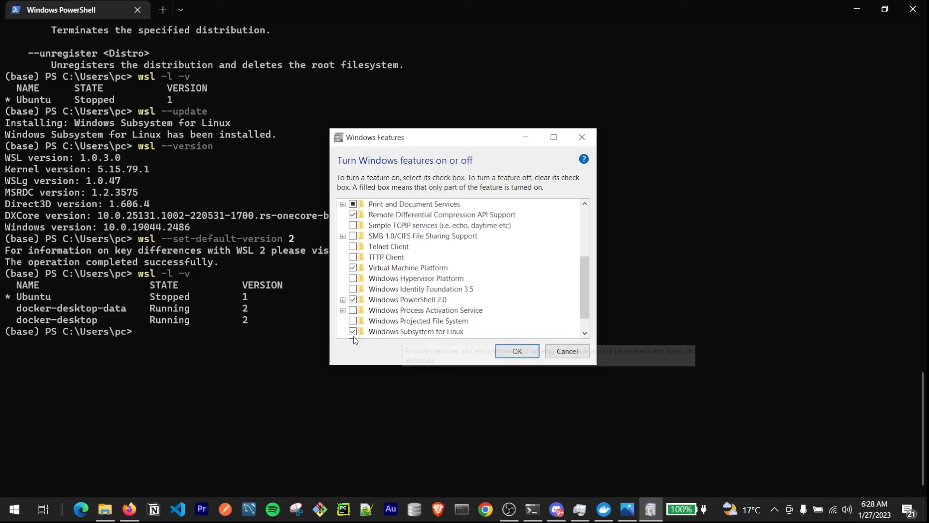
{"action": "mouse_move", "coordinate": [440, 307]}
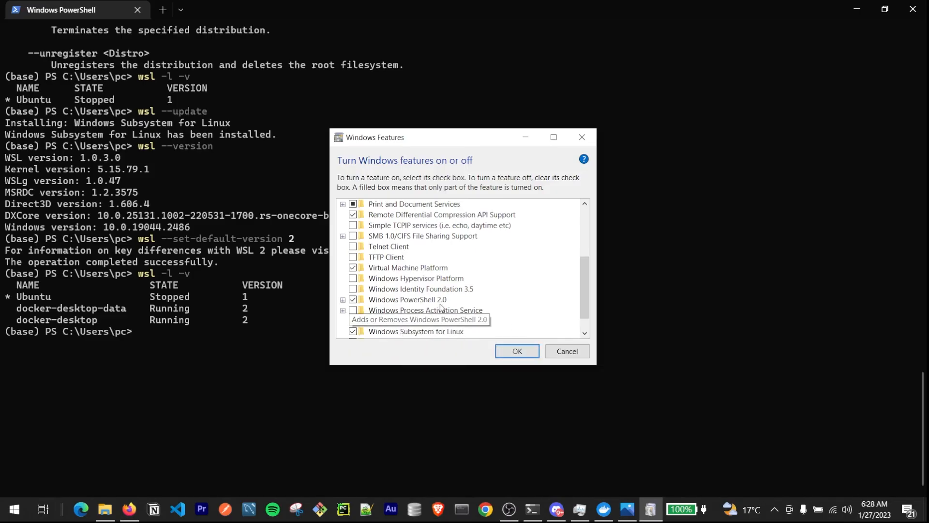
{"action": "left_click", "coordinate": [407, 267]}
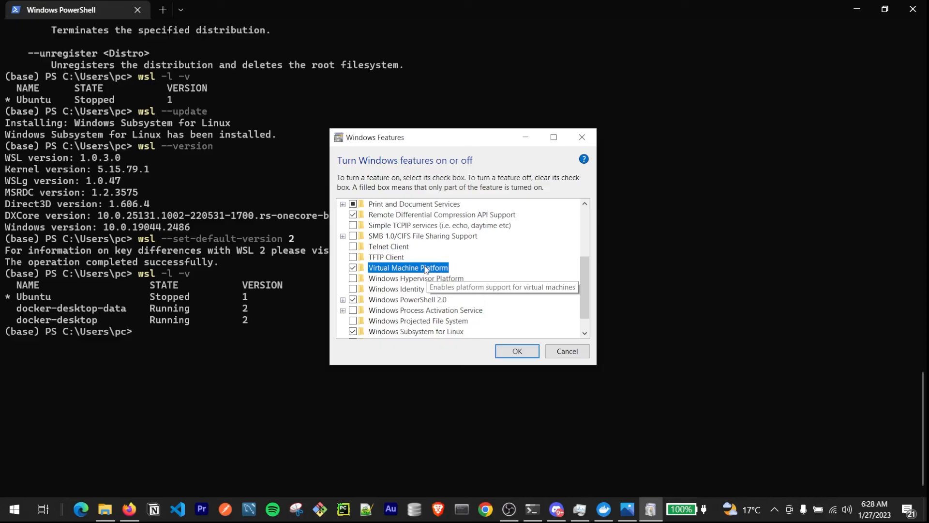
{"action": "mouse_move", "coordinate": [508, 318]}
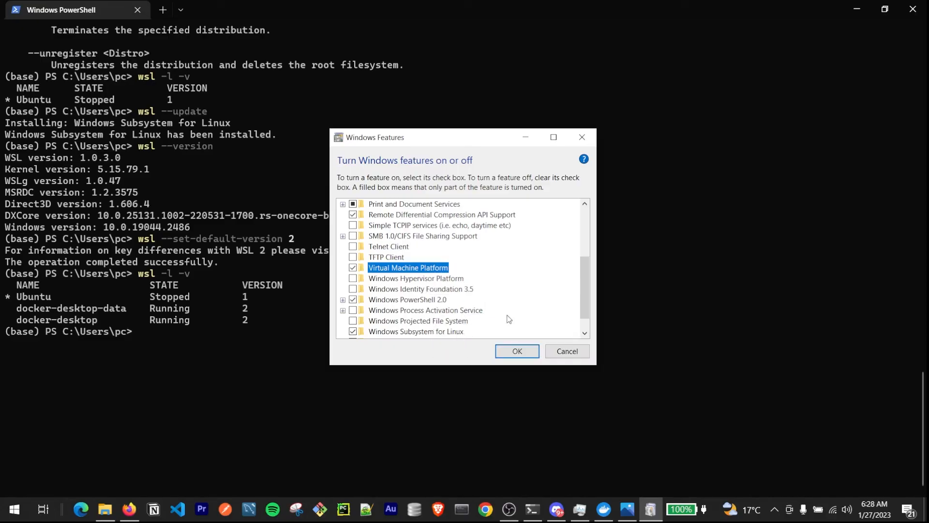
{"action": "left_click", "coordinate": [416, 331]}
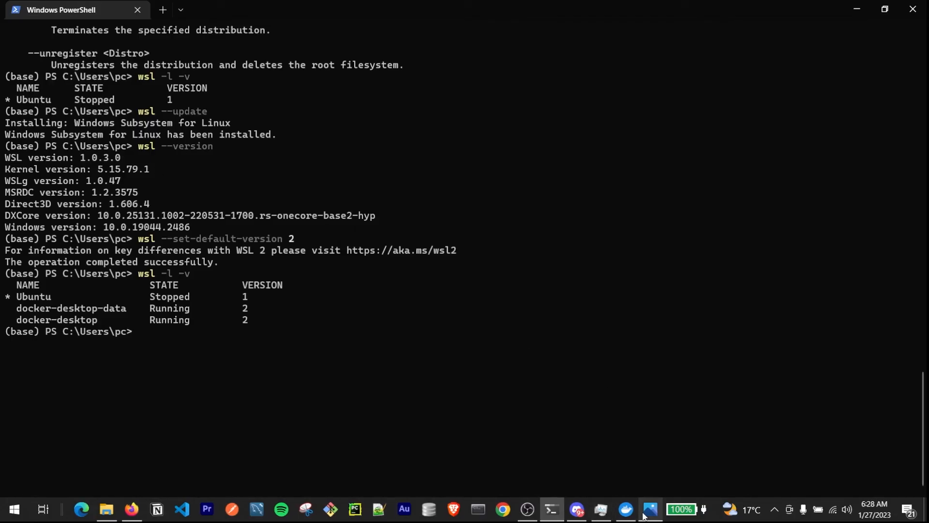
{"action": "mouse_move", "coordinate": [624, 509]}
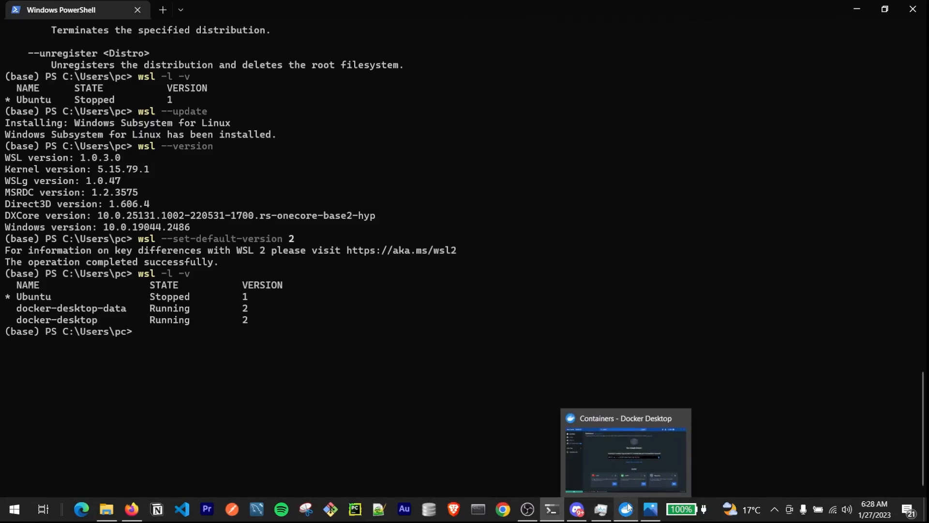
Bring Docker Desktop back to the front showing the Containers page connected to Hub.
{"action": "left_click", "coordinate": [623, 450]}
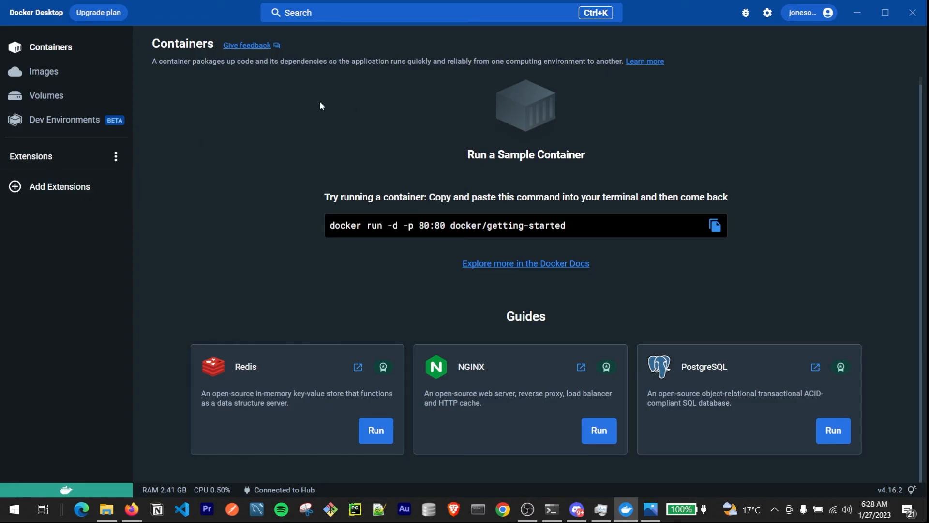